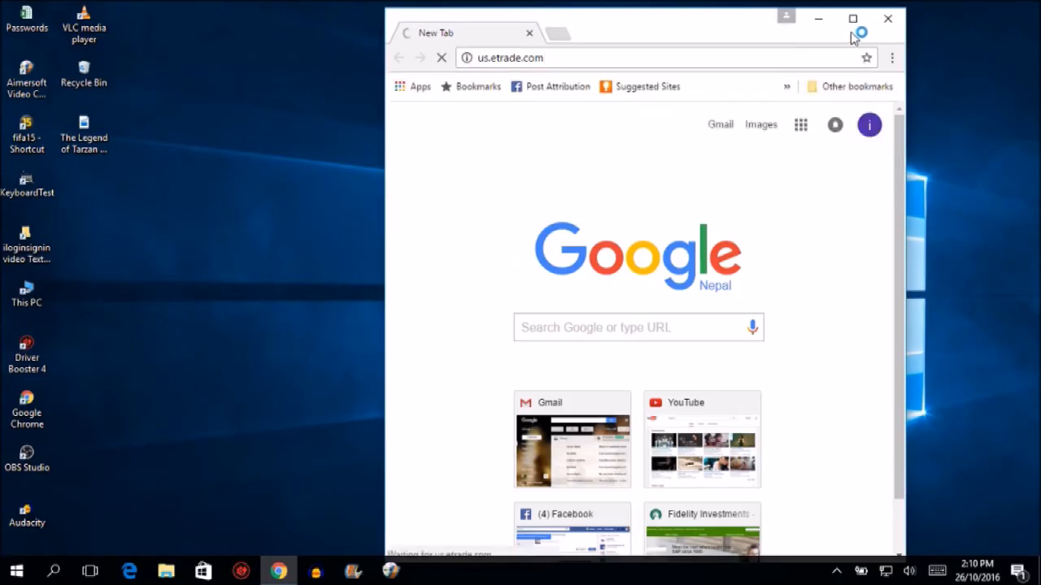
- Maximize Chrome on the E*TRADE home page and head to the account log on page
click(852, 18)
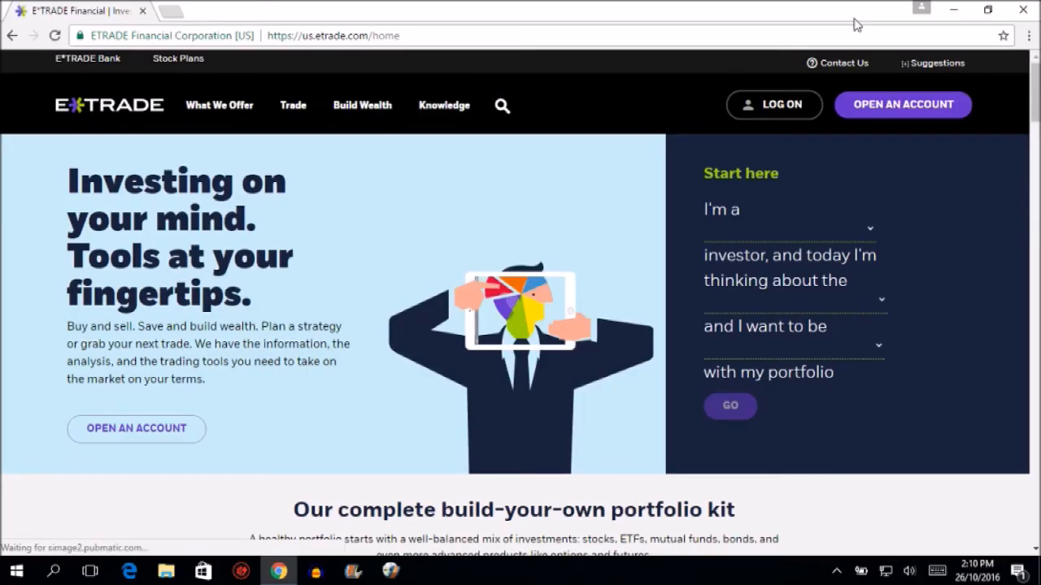
mouse_move(742, 62)
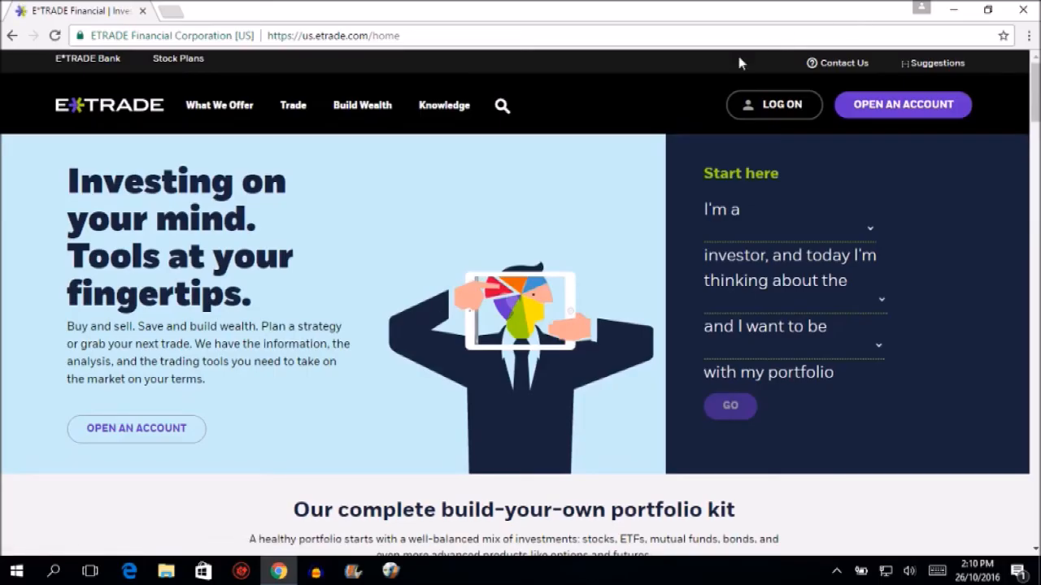
click(780, 104)
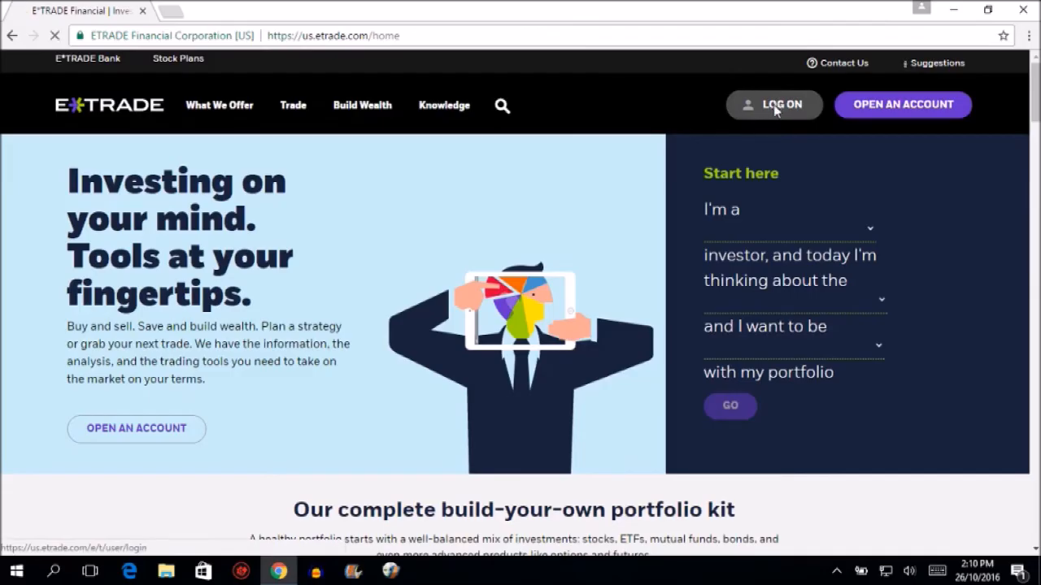
- Reach the E*TRADE 'Welcome Back!' log on form via LOG ON in the navigation bar
click(774, 104)
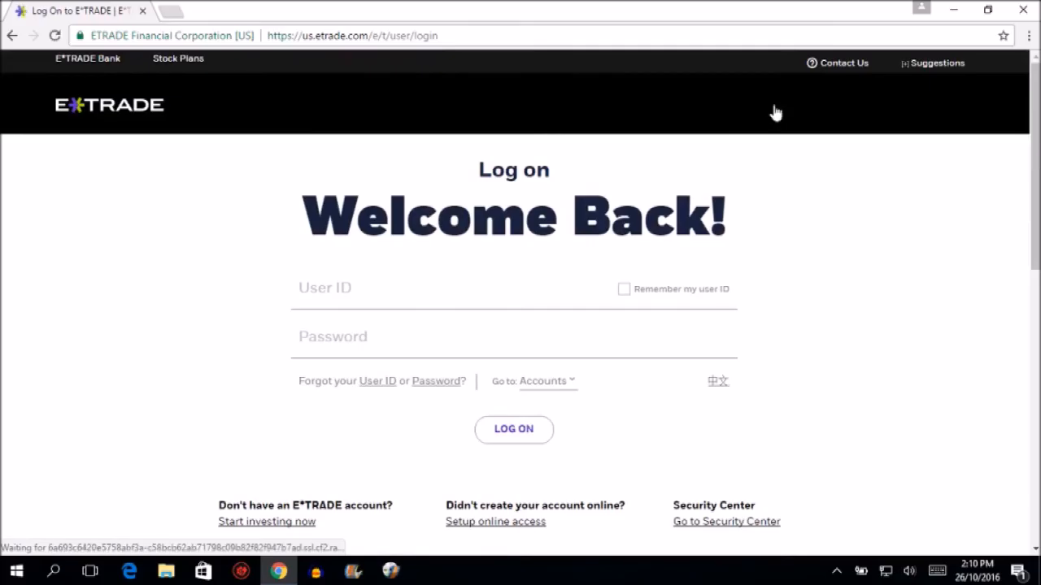
mouse_move(774, 111)
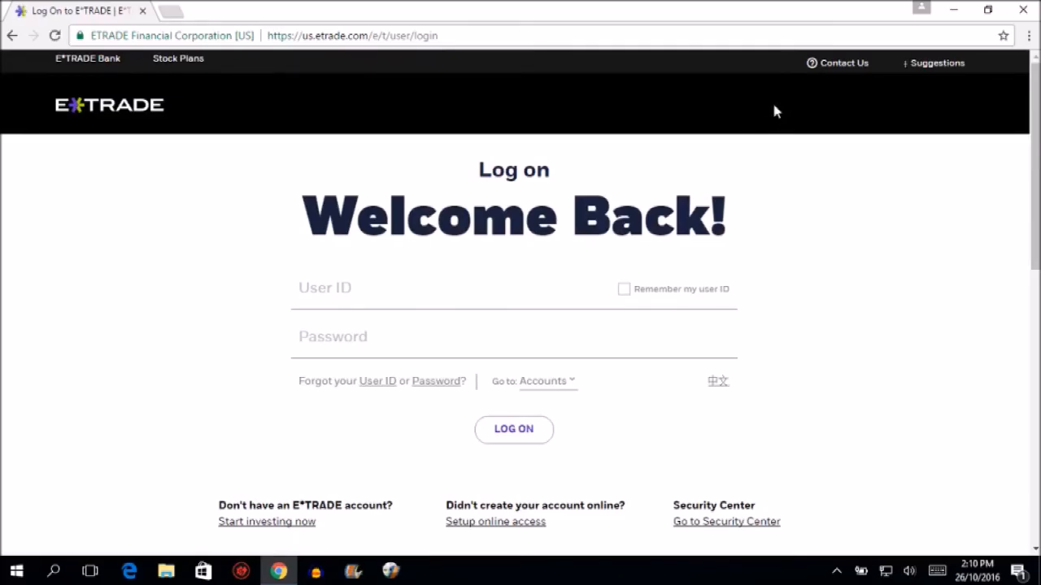
mouse_move(410, 267)
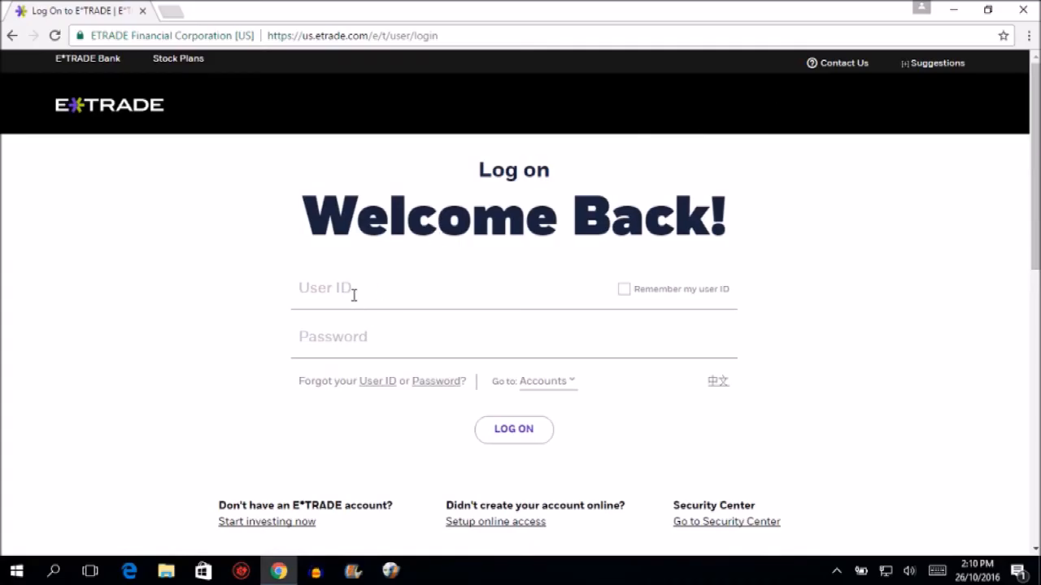
text(5665696)
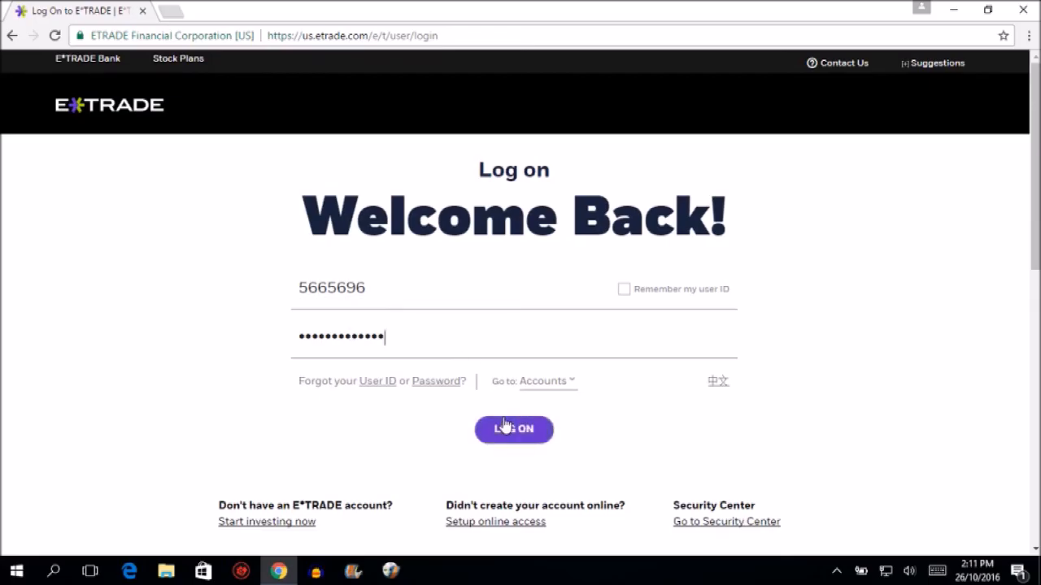
click(514, 429)
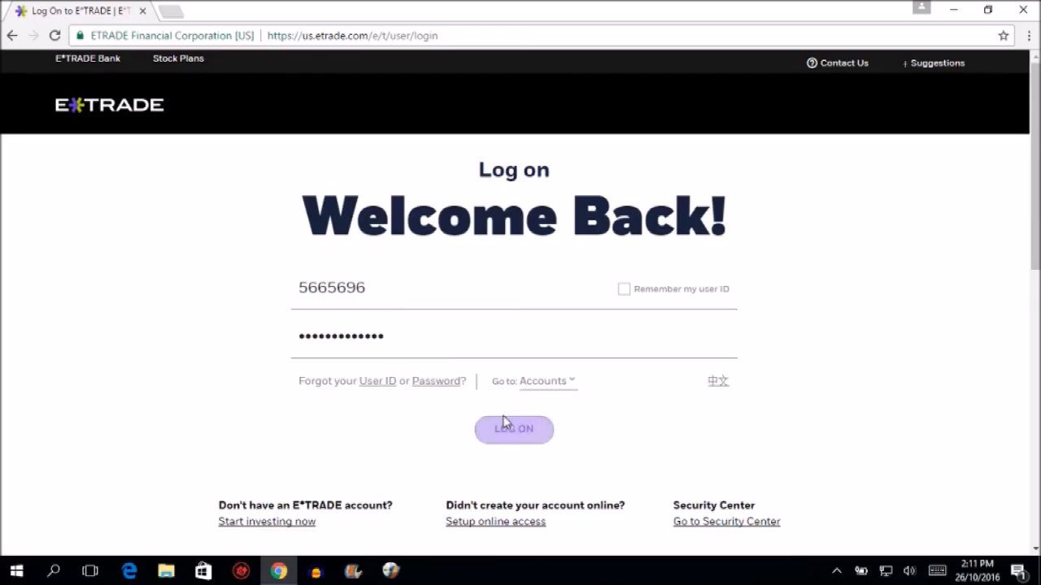
mouse_move(387, 429)
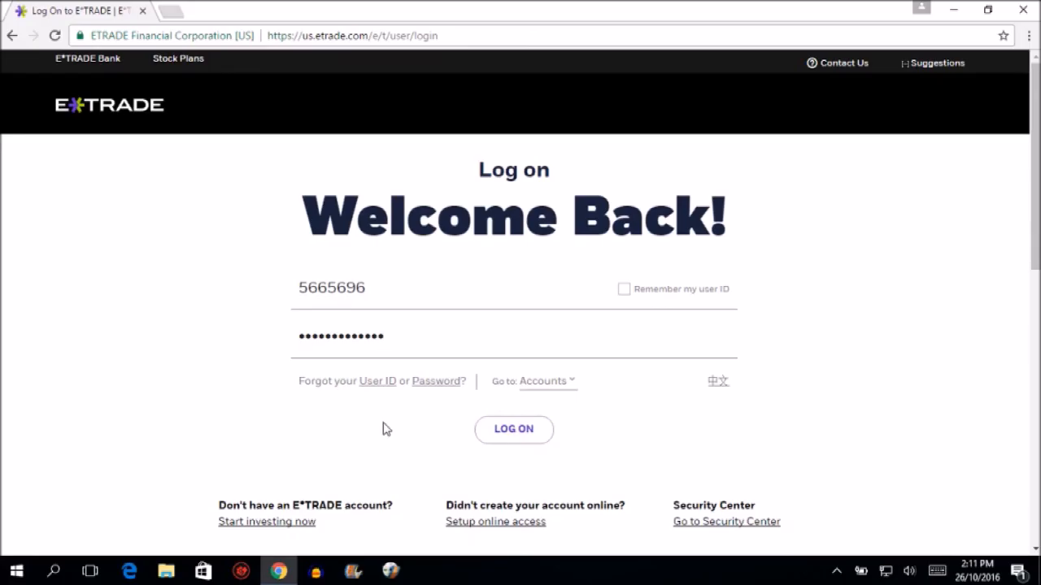